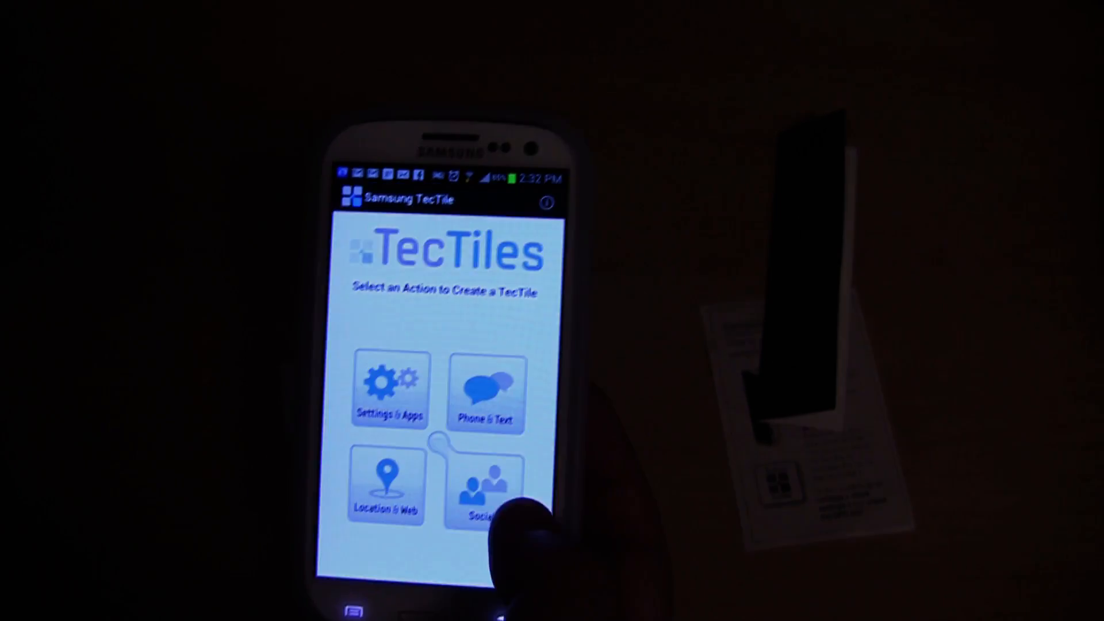
Choose the Open a Web Page action under Location & Web.
{"action": "left_click", "coordinate": [484, 392]}
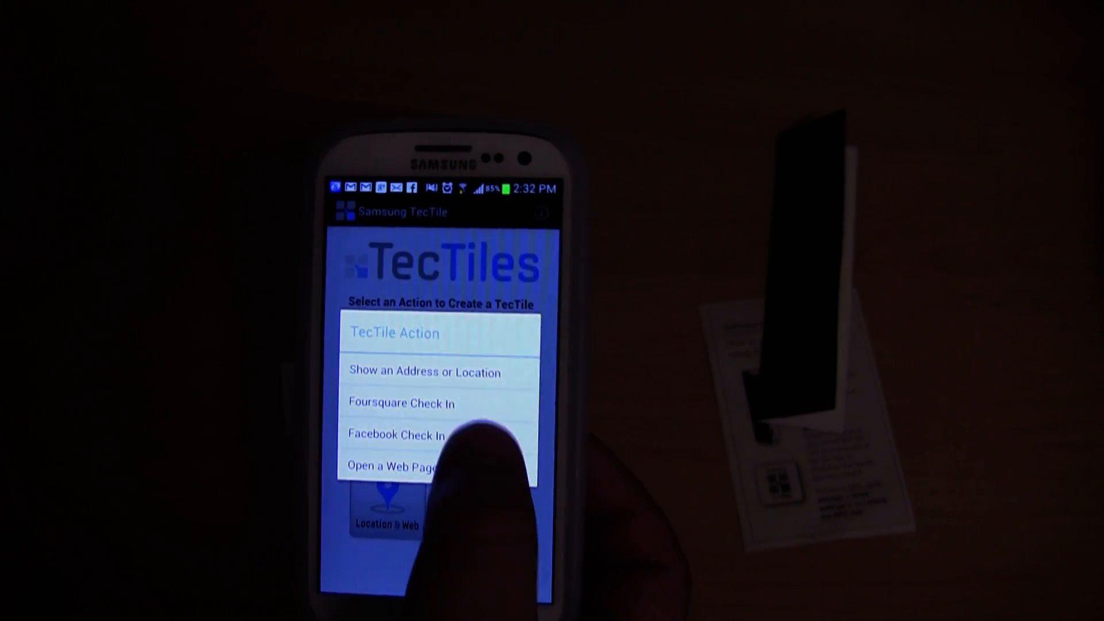
{"action": "left_click", "coordinate": [394, 467]}
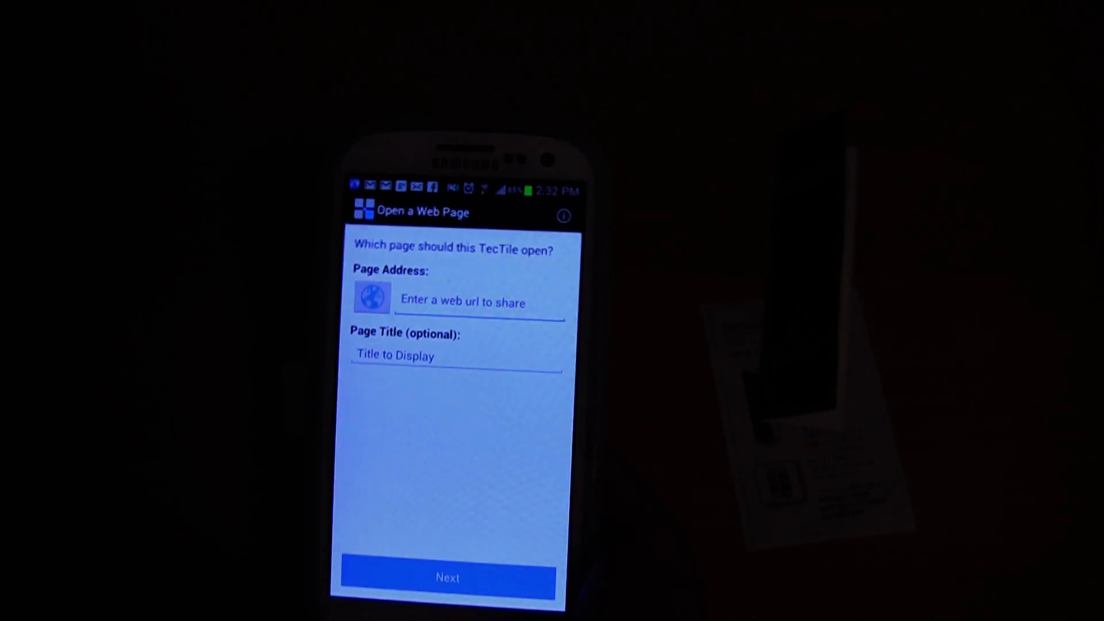
Type 'youtub' into the Page Address field.
{"action": "type", "text": "youtub"}
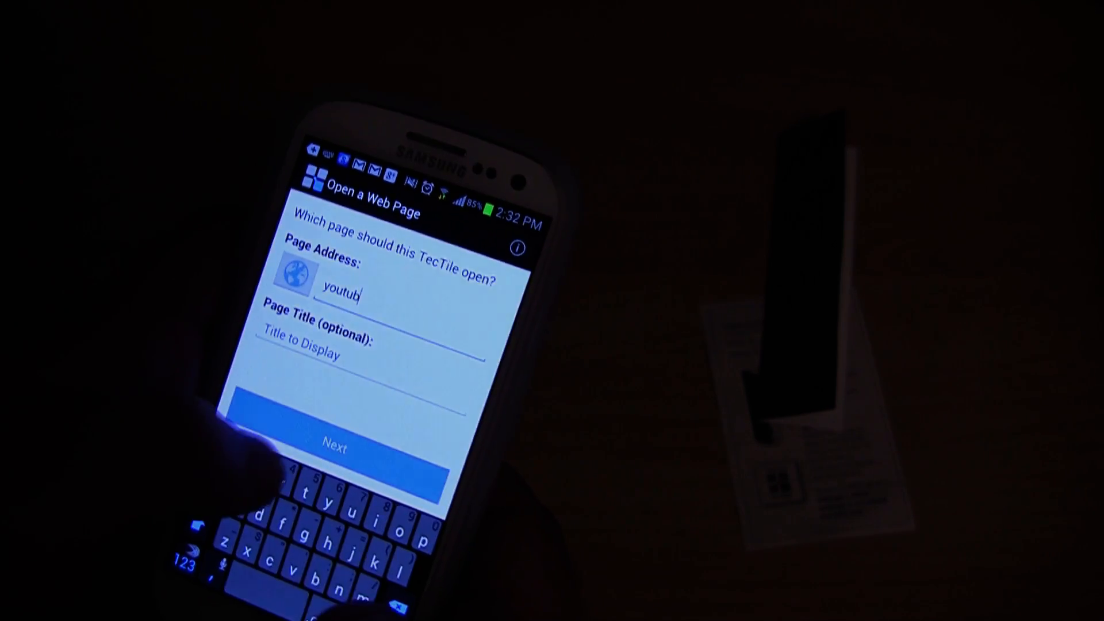